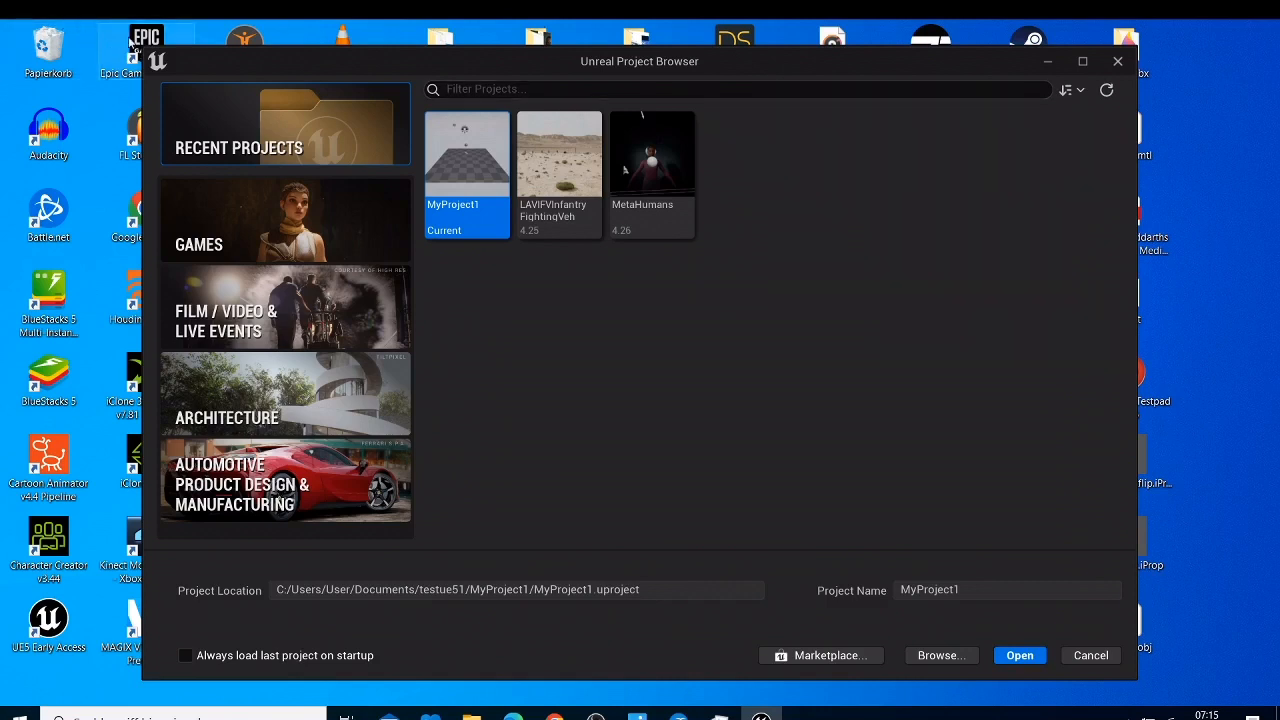
- Bring the Epic Games Launcher forward and view the installed engines and projects library
left_click(1090, 655)
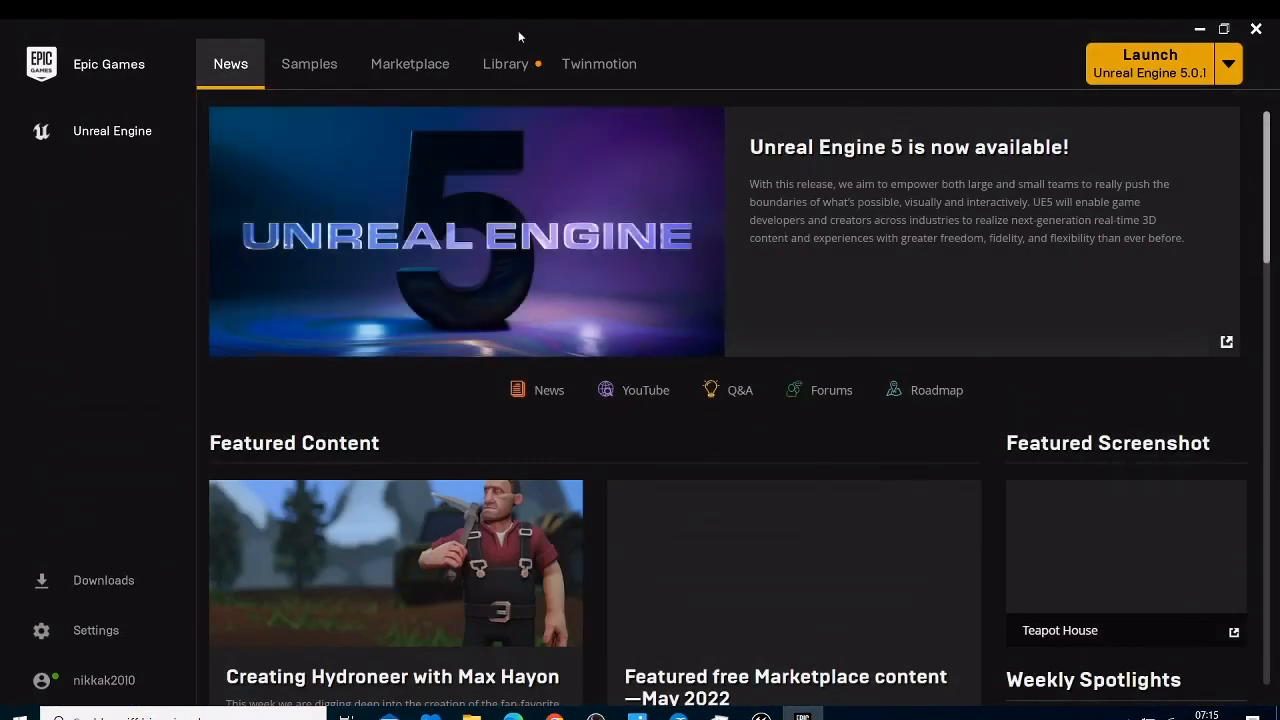
left_click(505, 63)
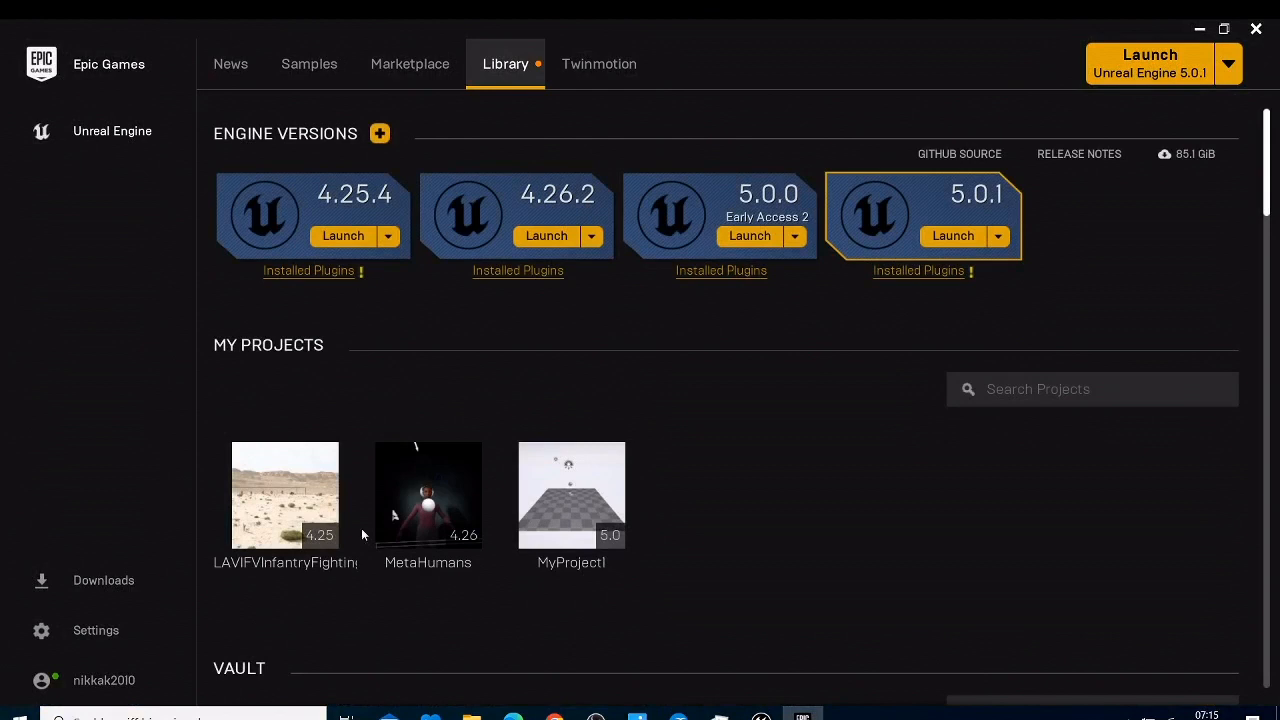
right_click(285, 495)
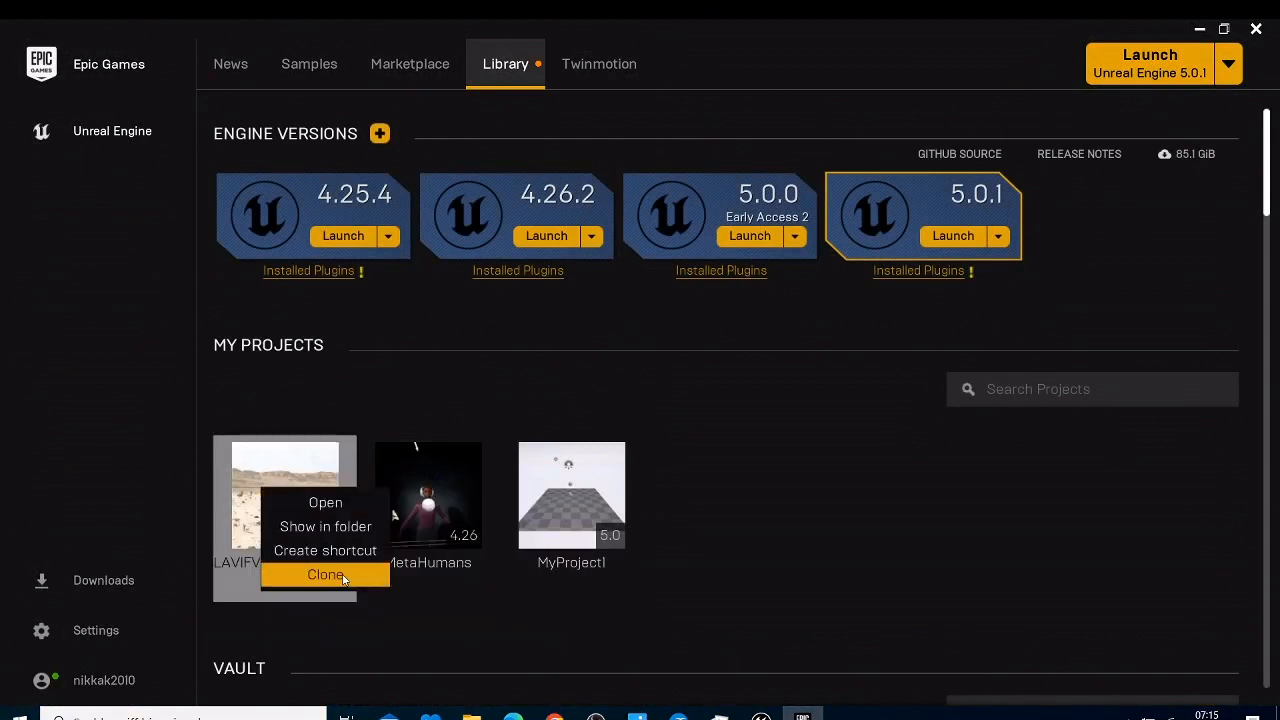
mouse_move(325, 526)
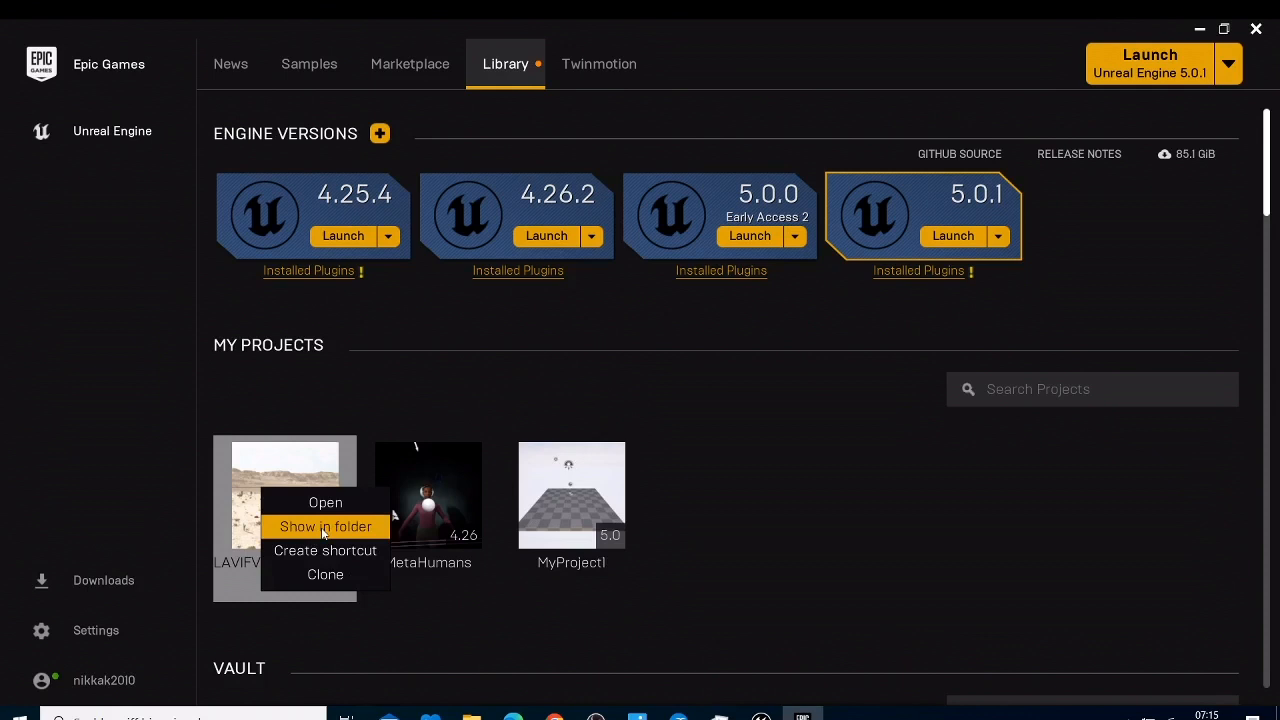
mouse_move(325, 574)
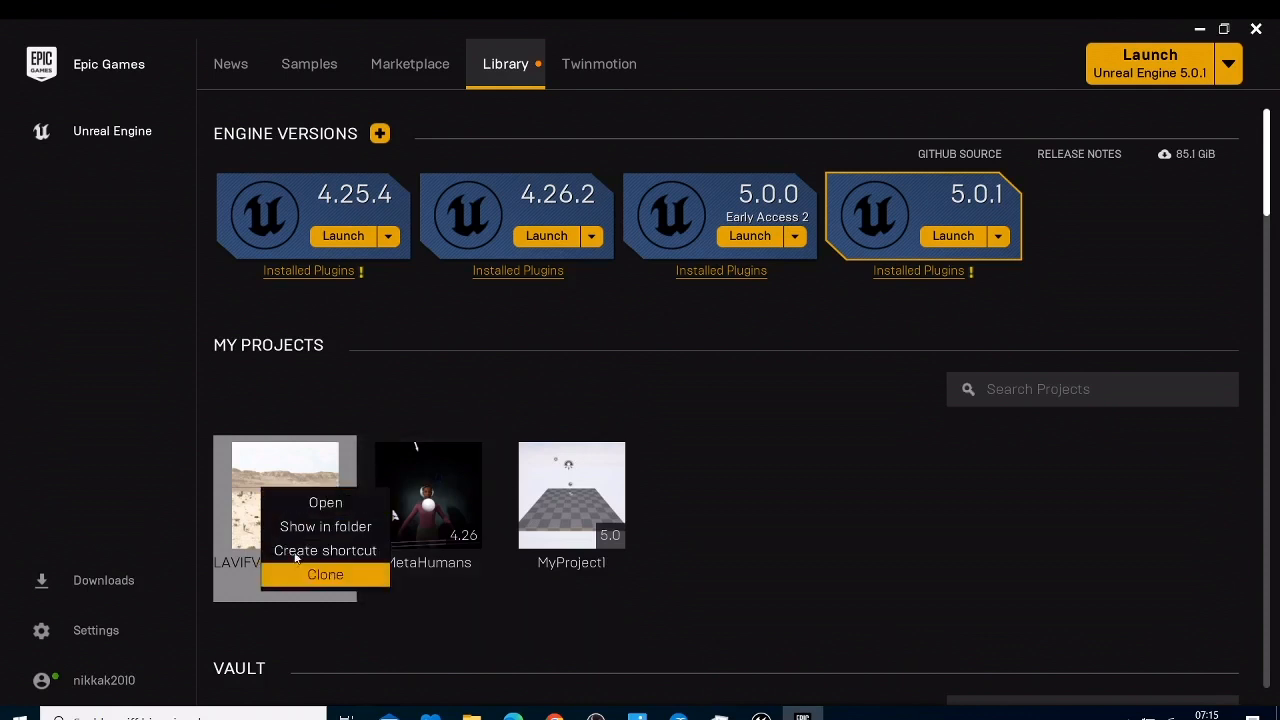
mouse_move(1064, 124)
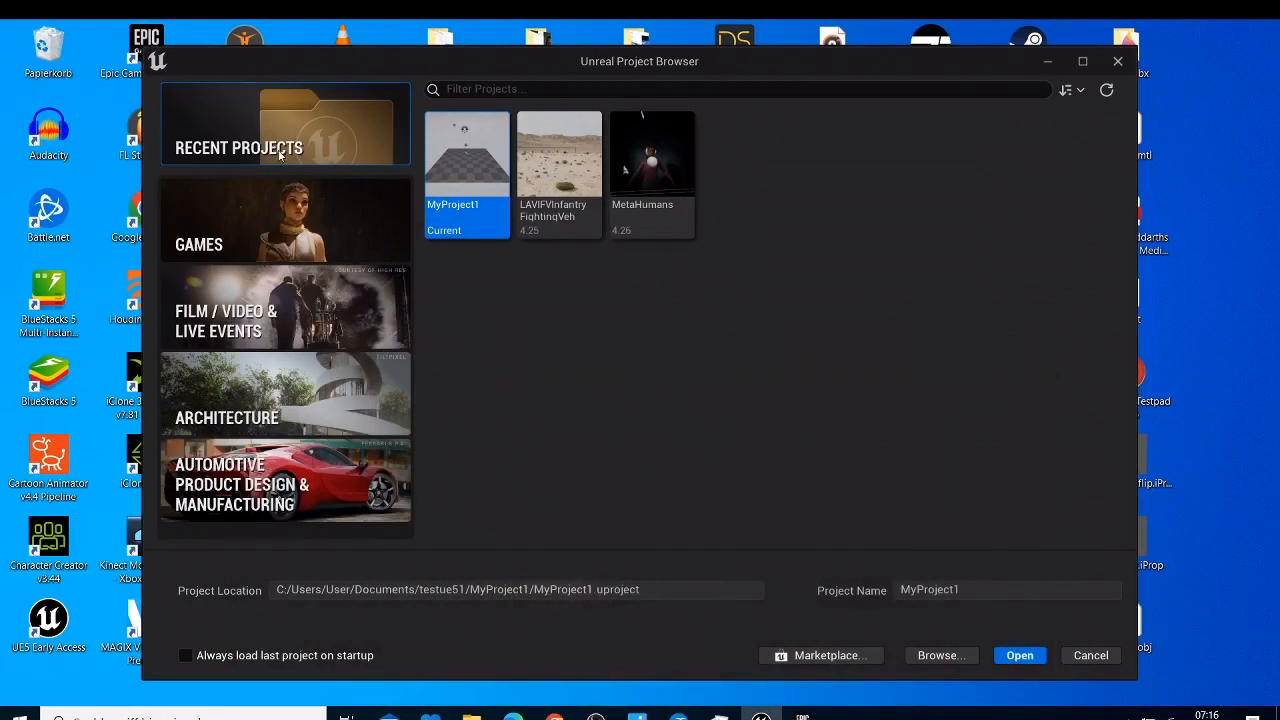
- Create a Blank Film/Video & Live Events project named testdeleteproject
left_click(285, 320)
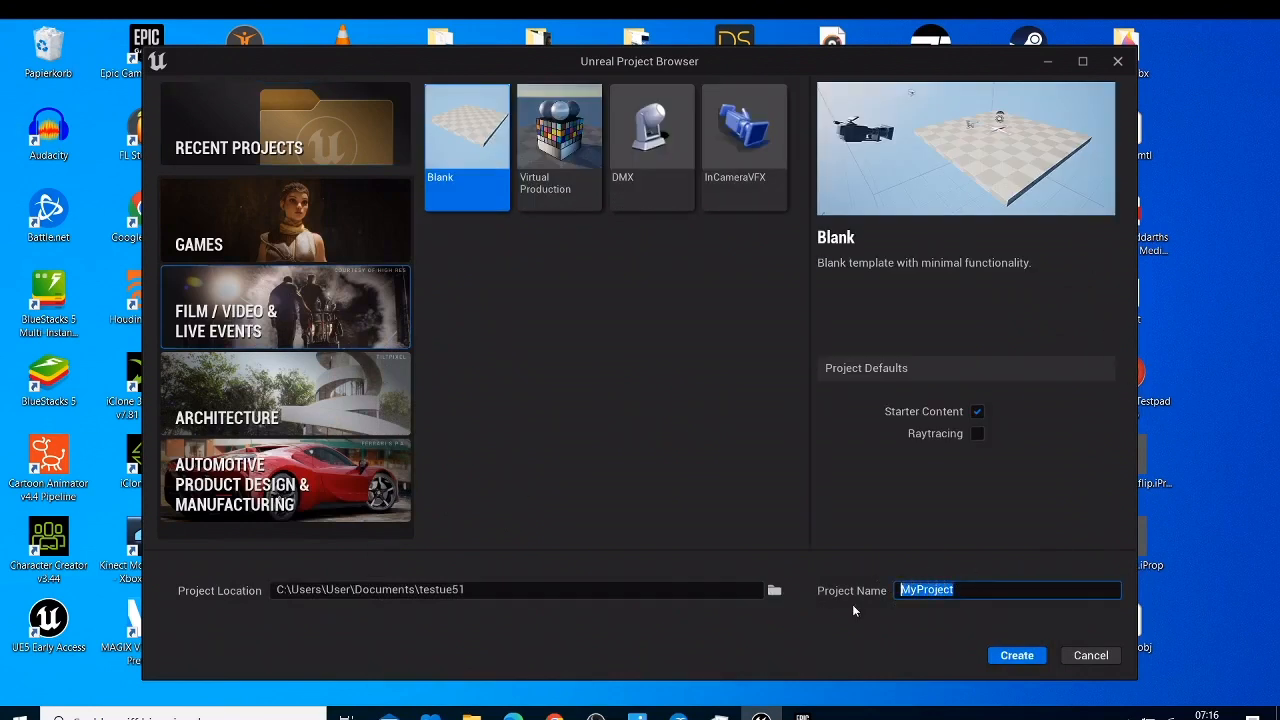
type("testdel")
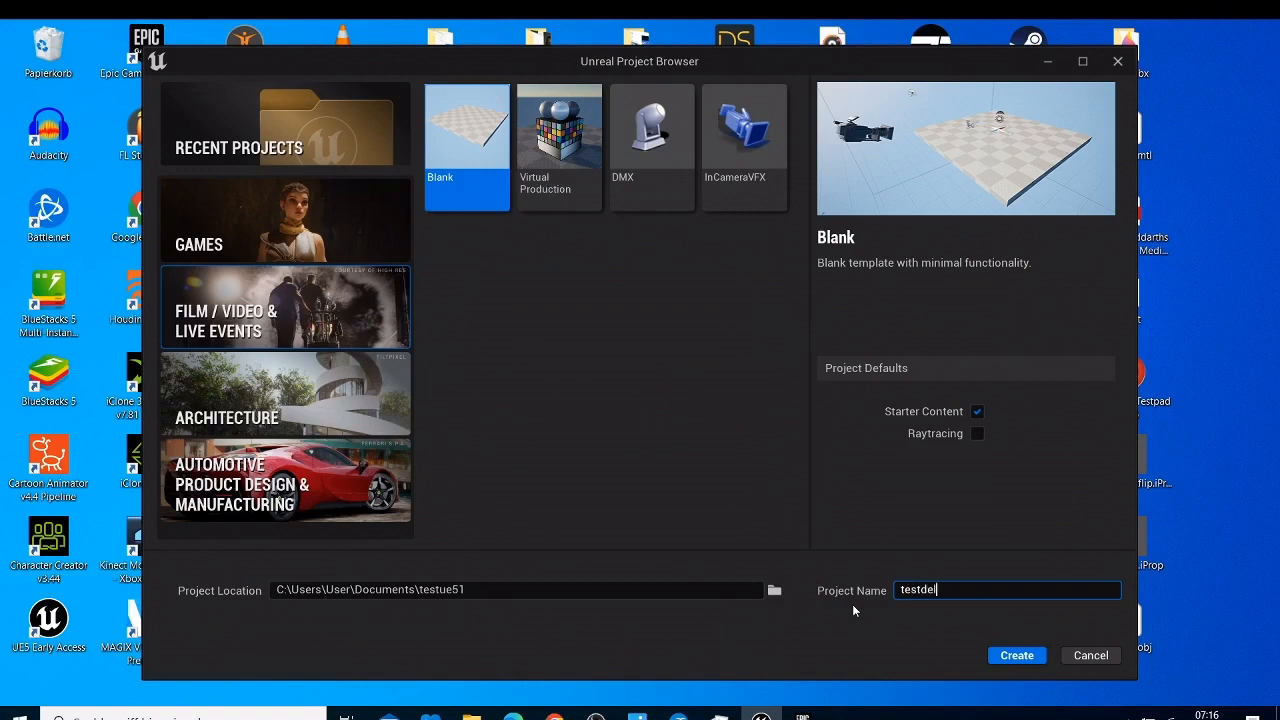
type("ete")
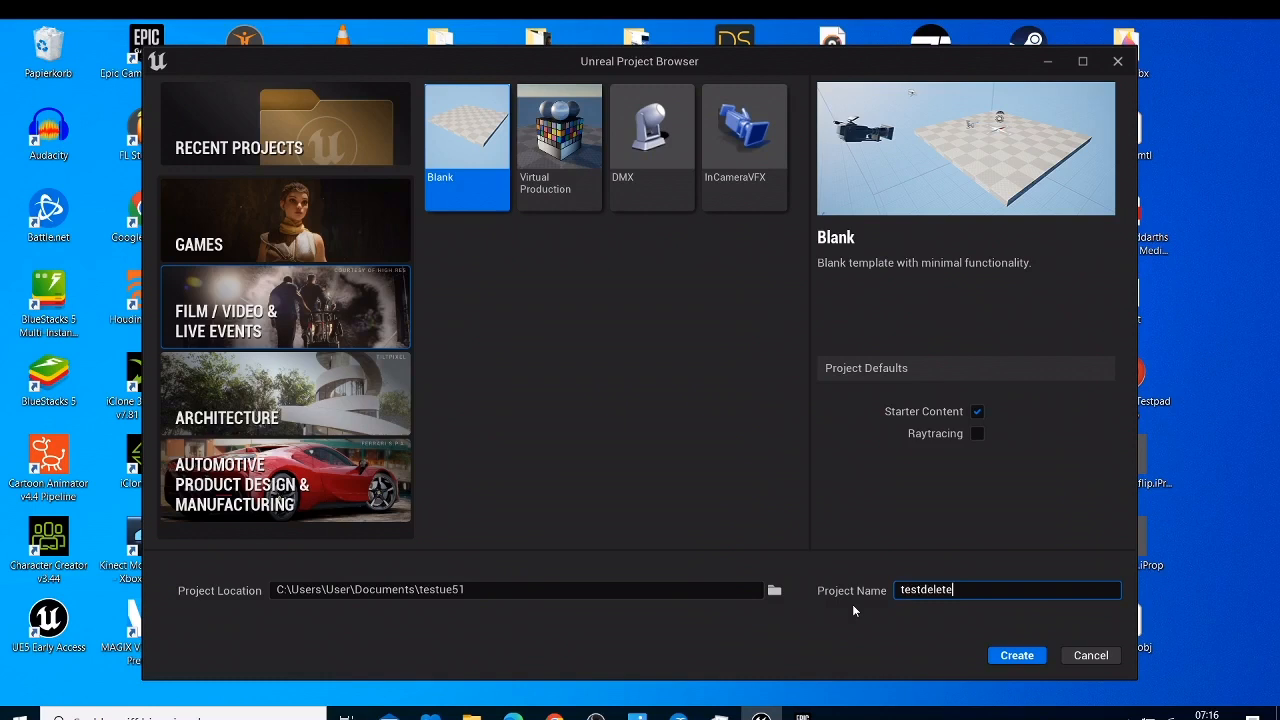
type("project")
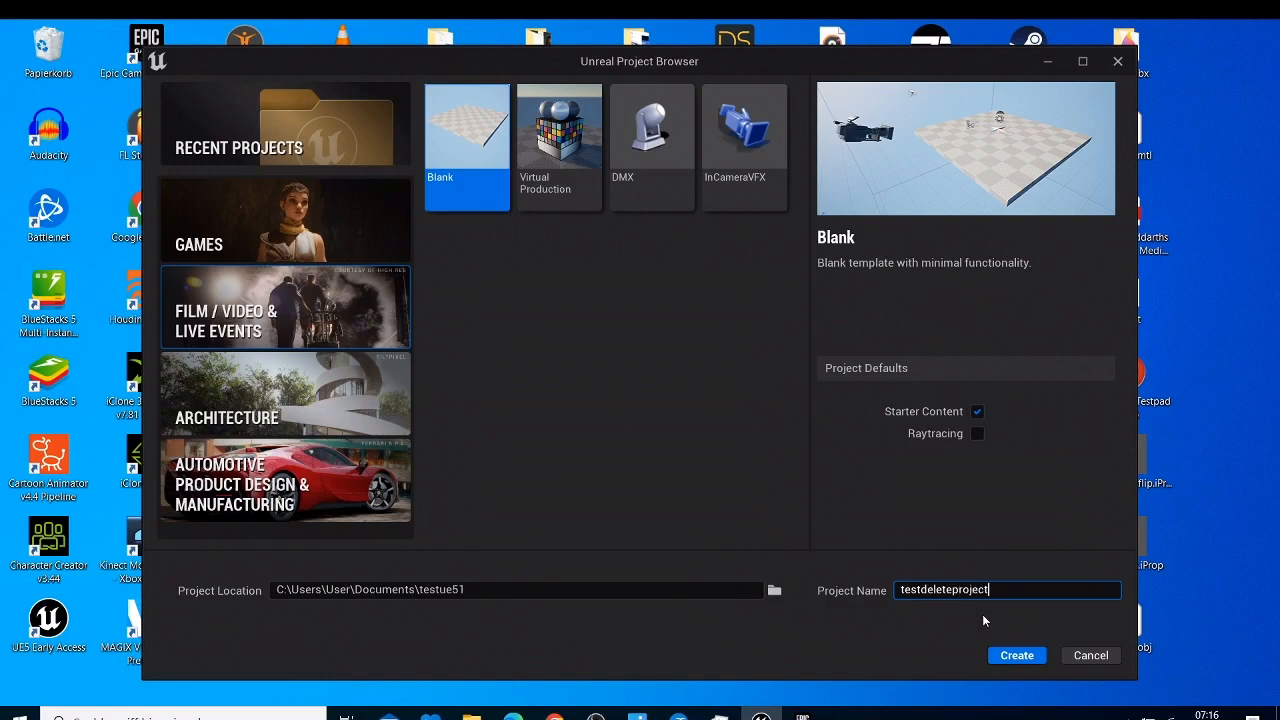
left_click(1016, 655)
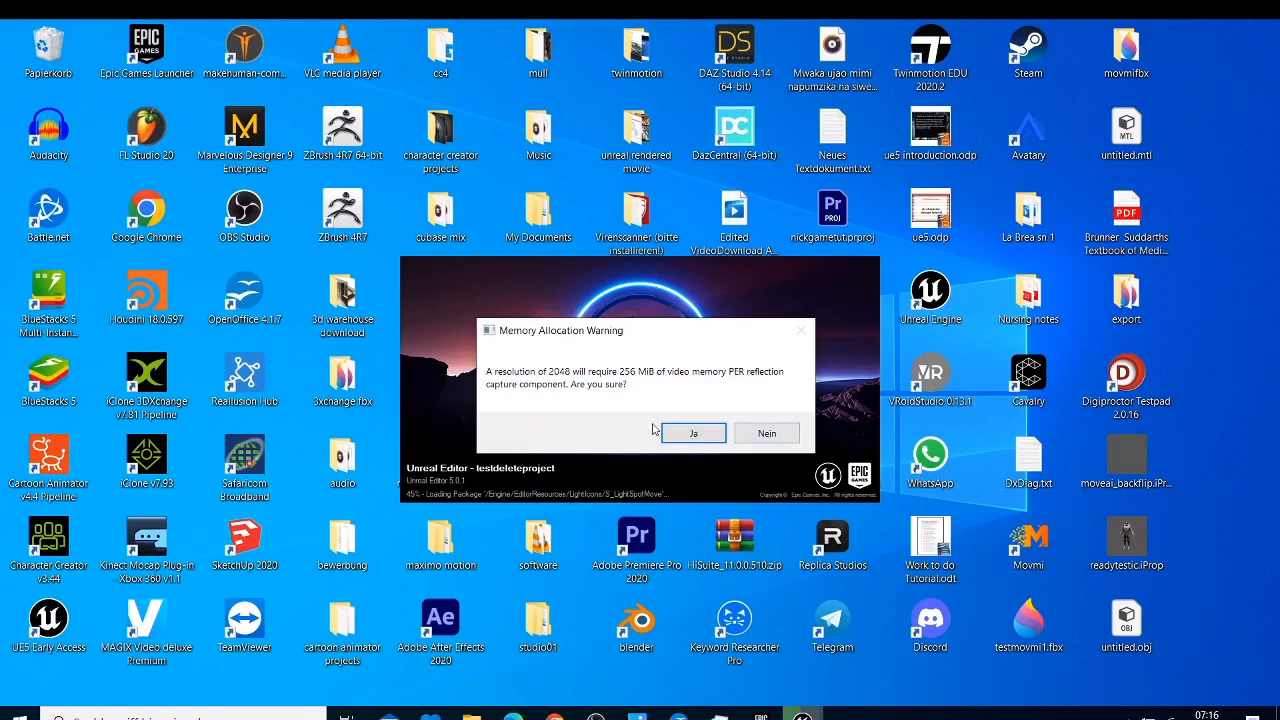
left_click(693, 432)
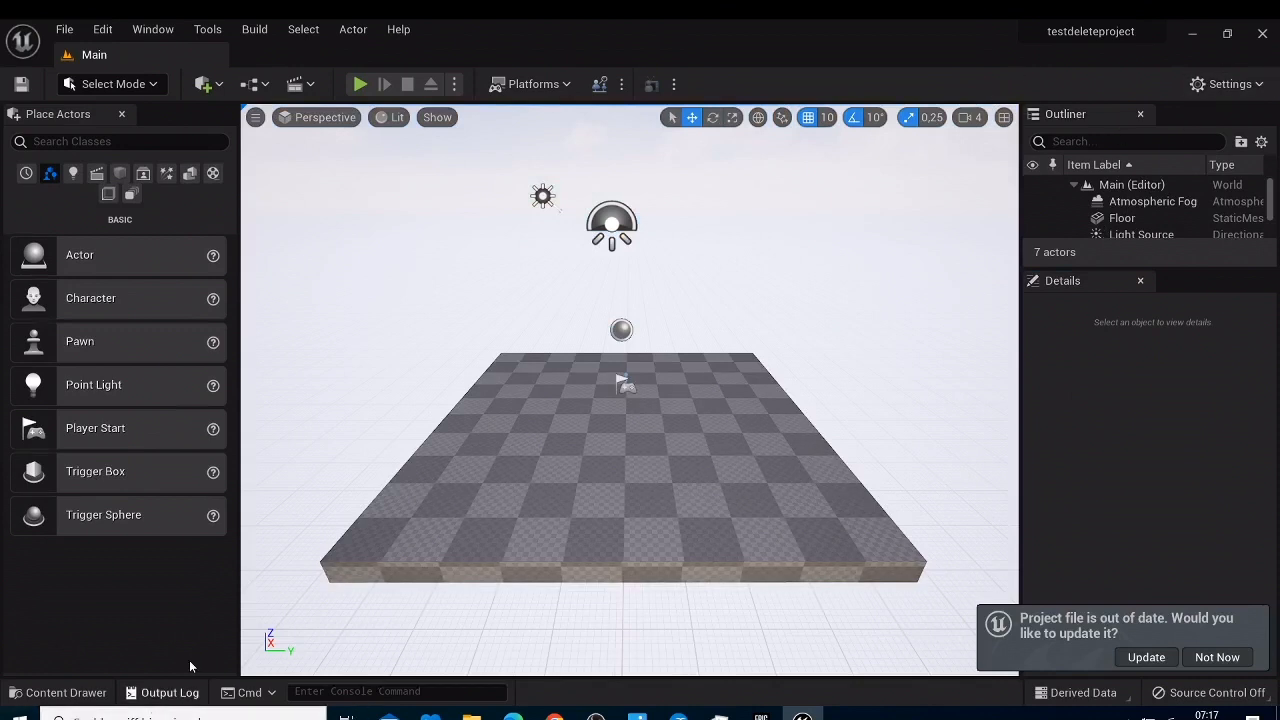
mouse_move(648, 350)
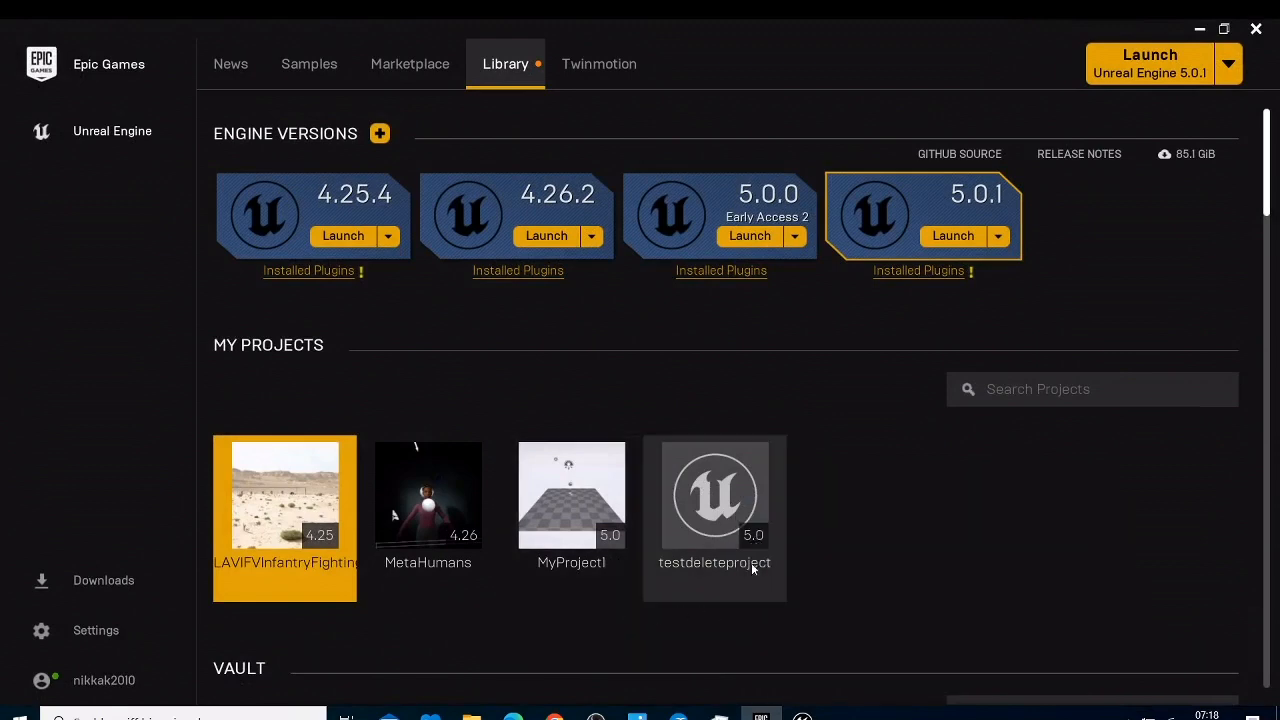
- Use Show in folder on the testdeleteproject tile in My Projects
double_click(714, 495)
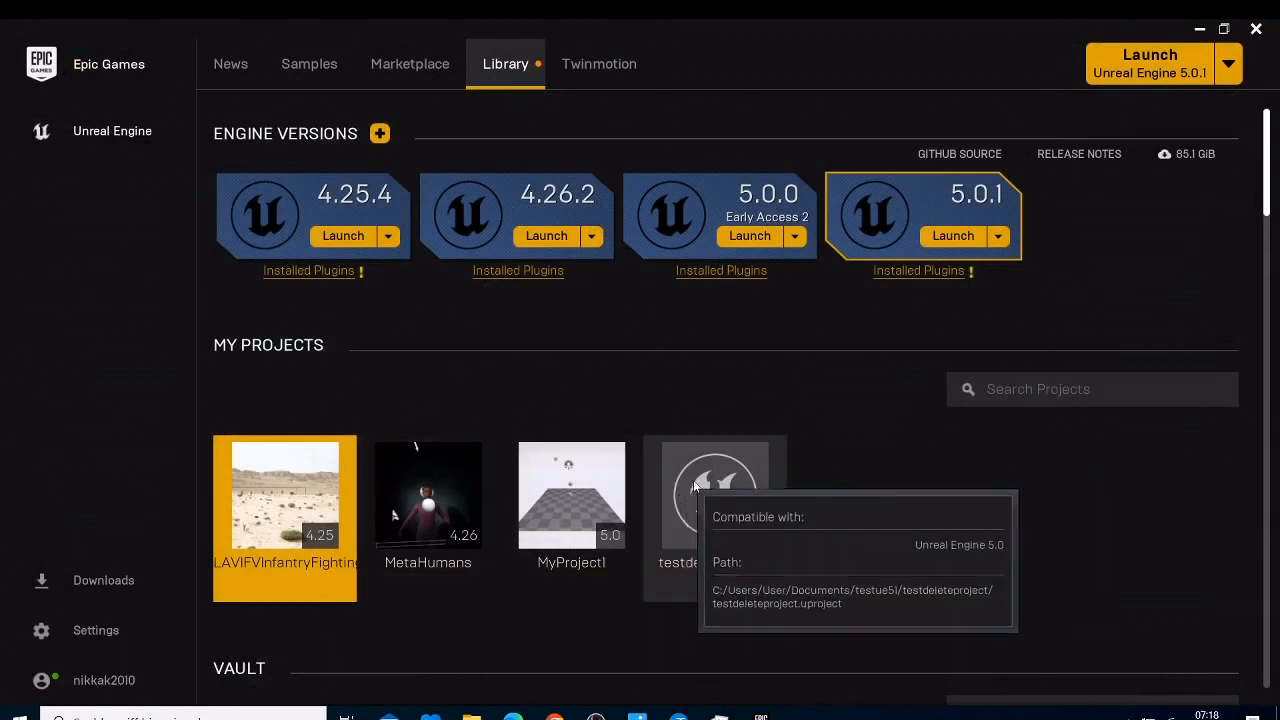
right_click(714, 495)
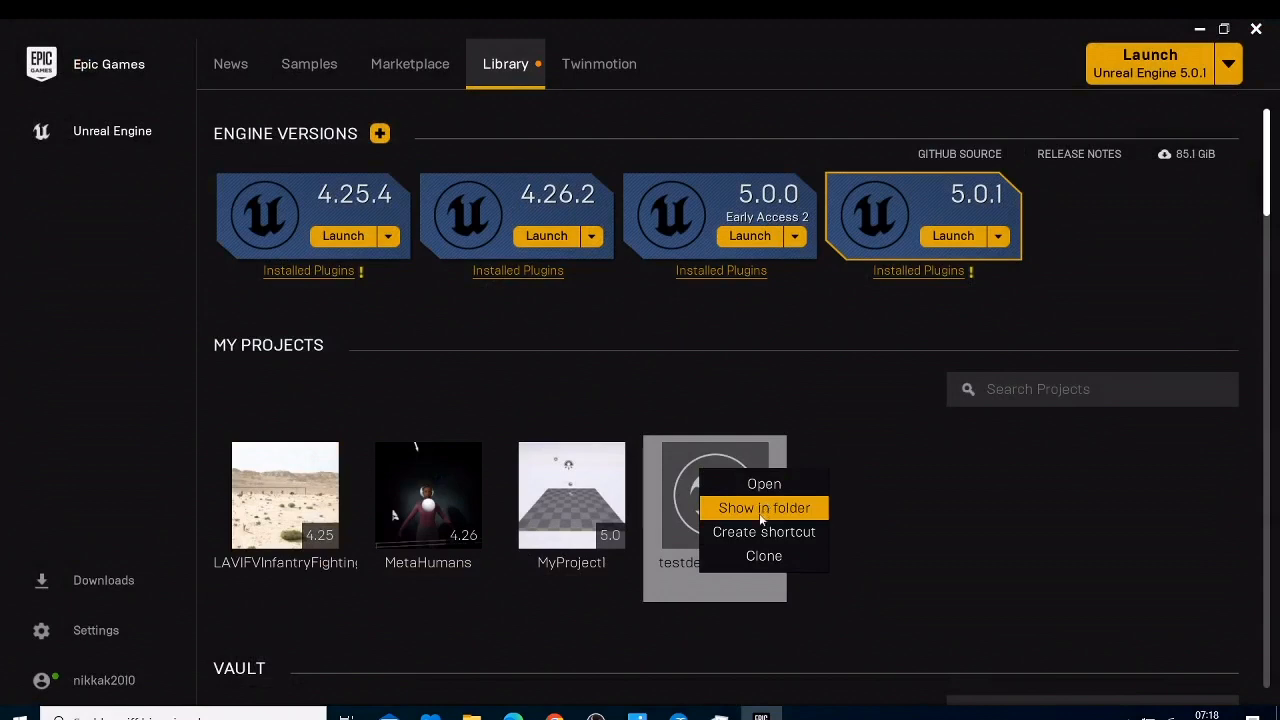
mouse_move(763, 531)
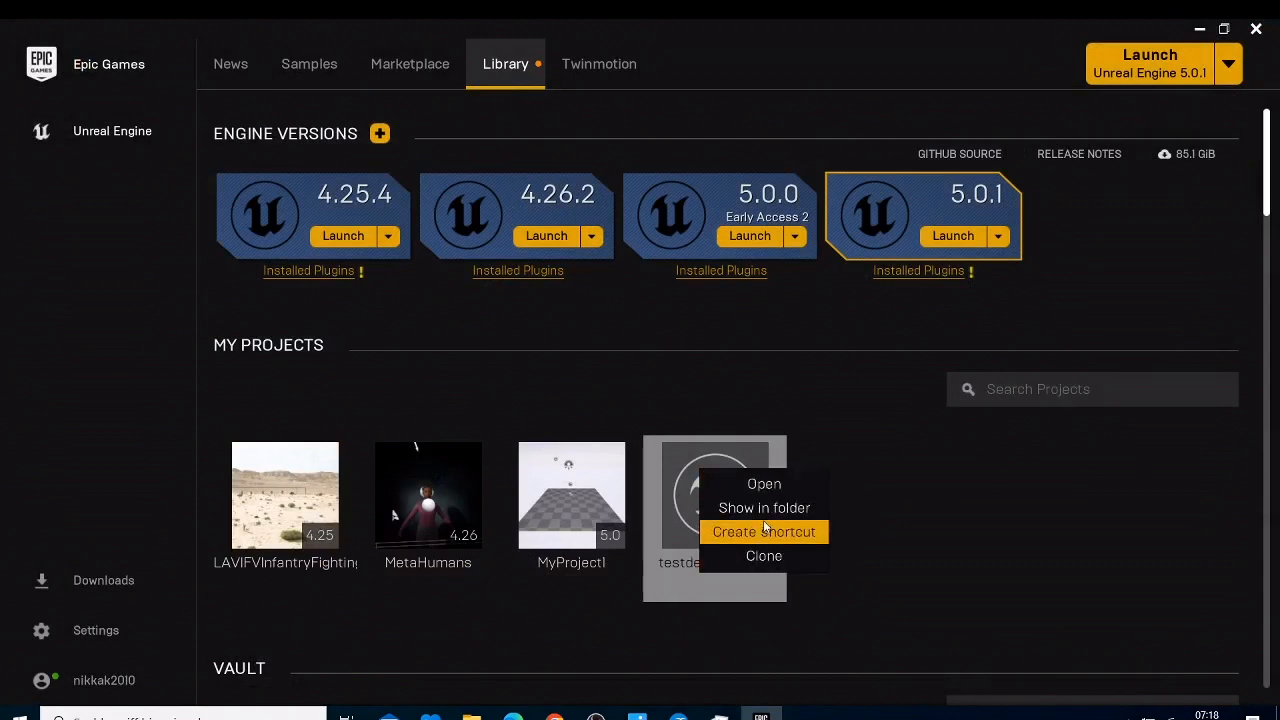
left_click(764, 507)
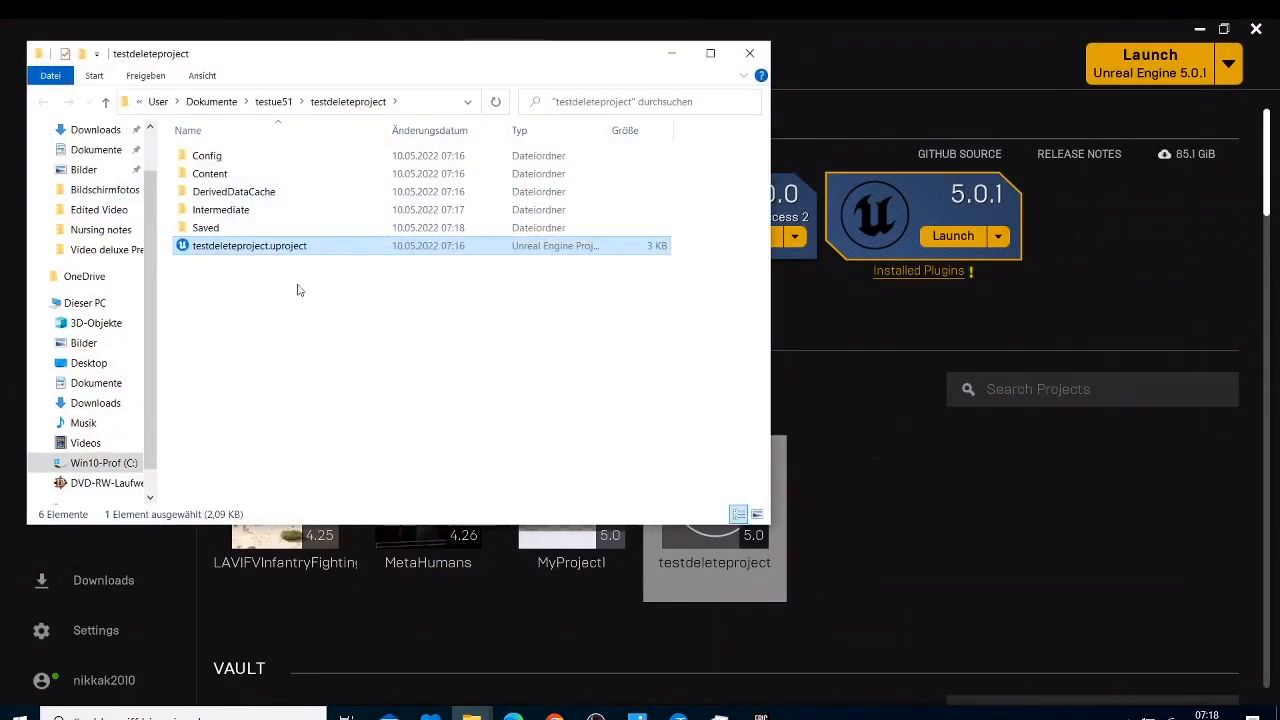
mouse_move(314, 382)
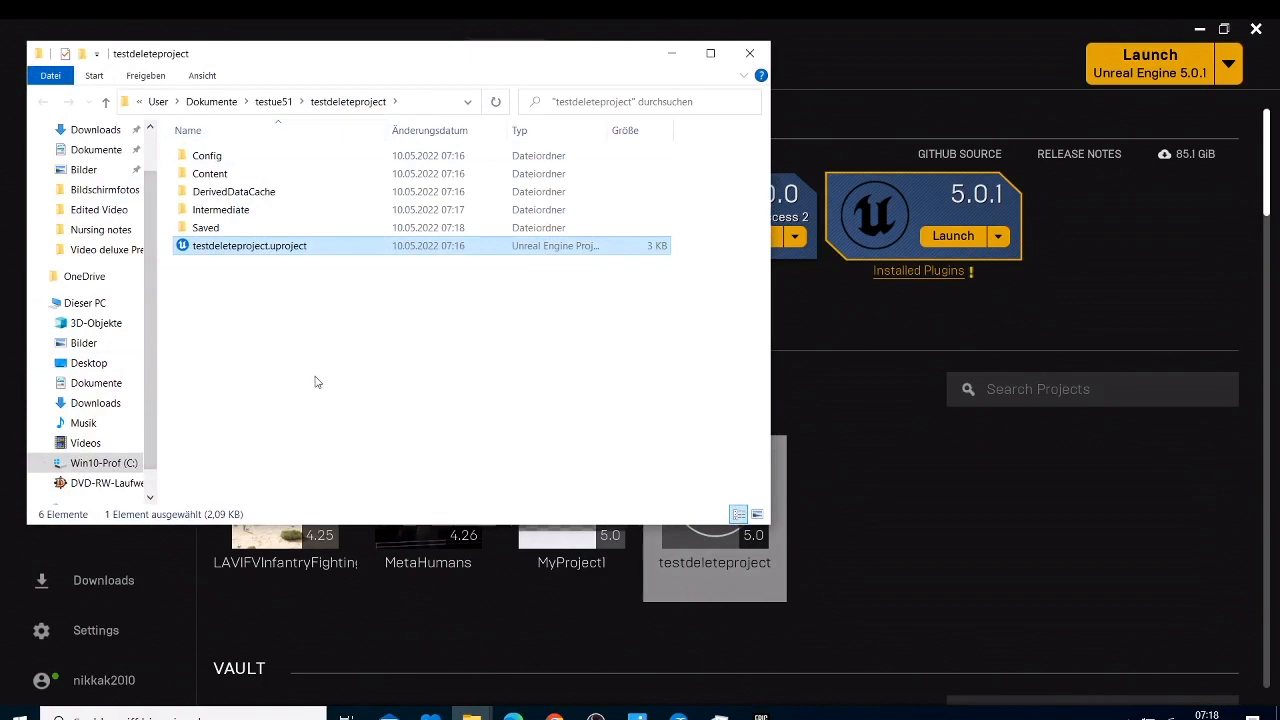
- Delete testdeleteproject.uproject and the five subfolders, including Config, Content and Saved
right_click(249, 245)
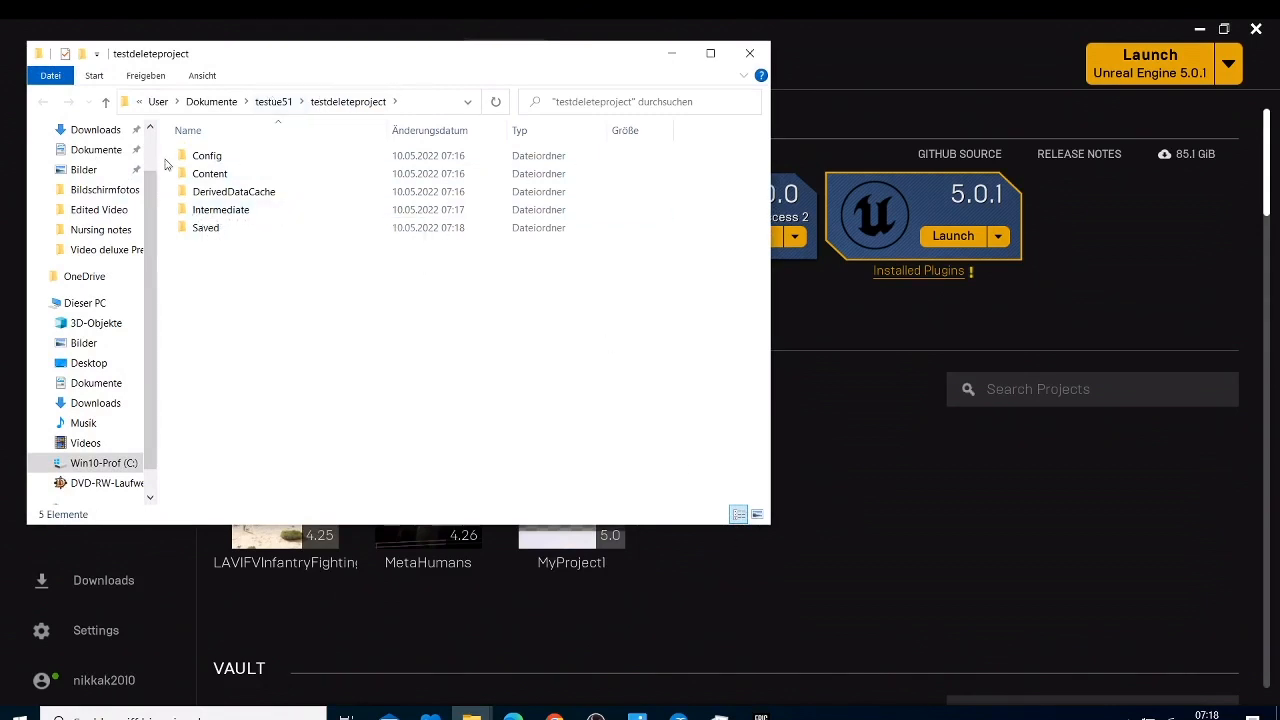
right_click(254, 210)
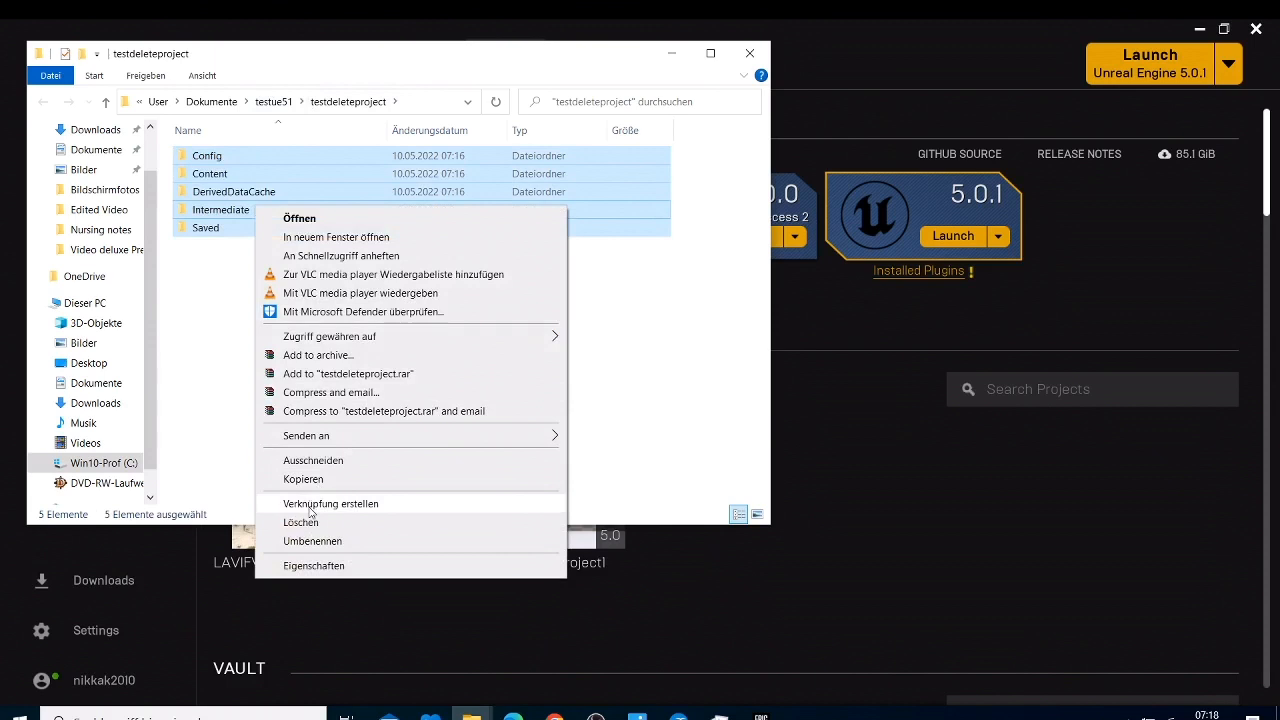
left_click(301, 522)
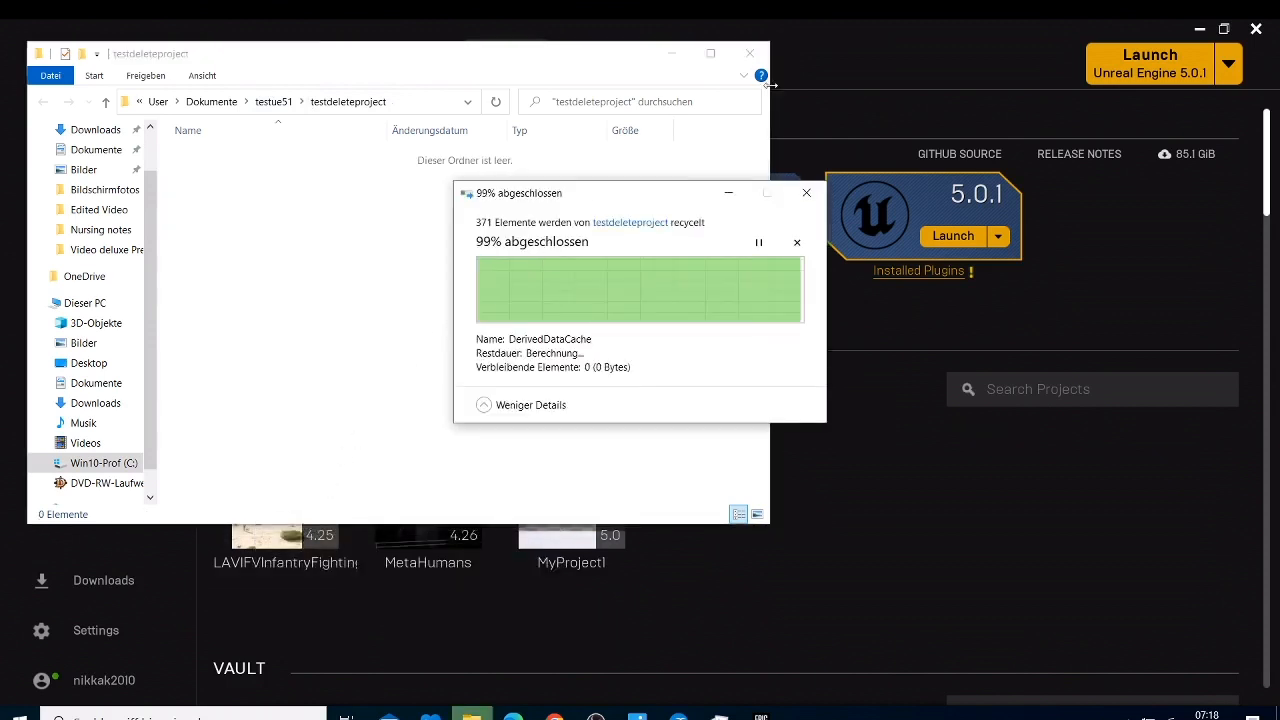